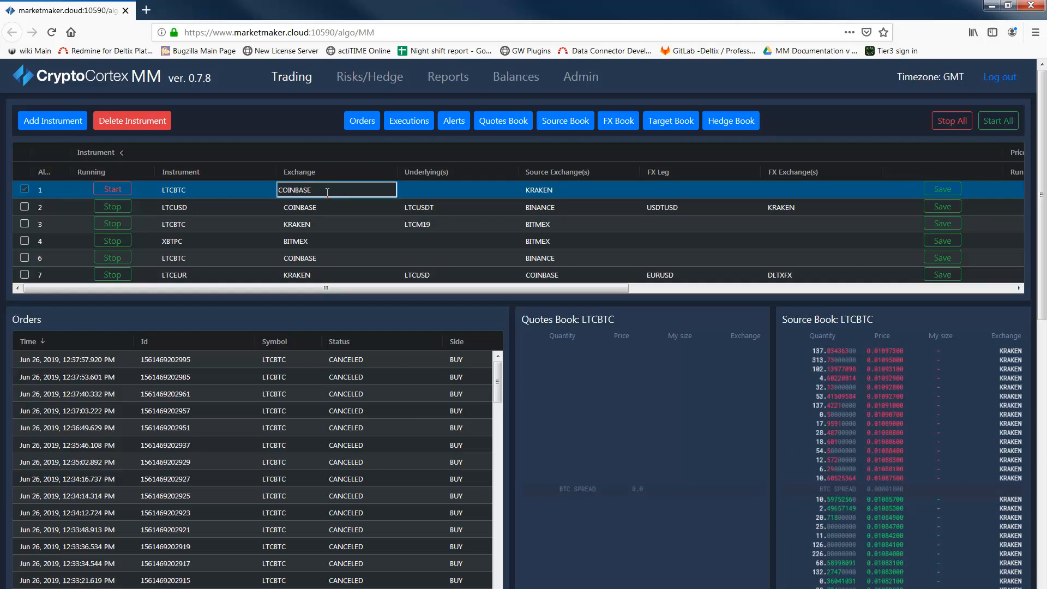
Step: Try COINBASE,KRAKEN in the LTCBTC Exchange cell, then replace it with COINBASE only
type(",")
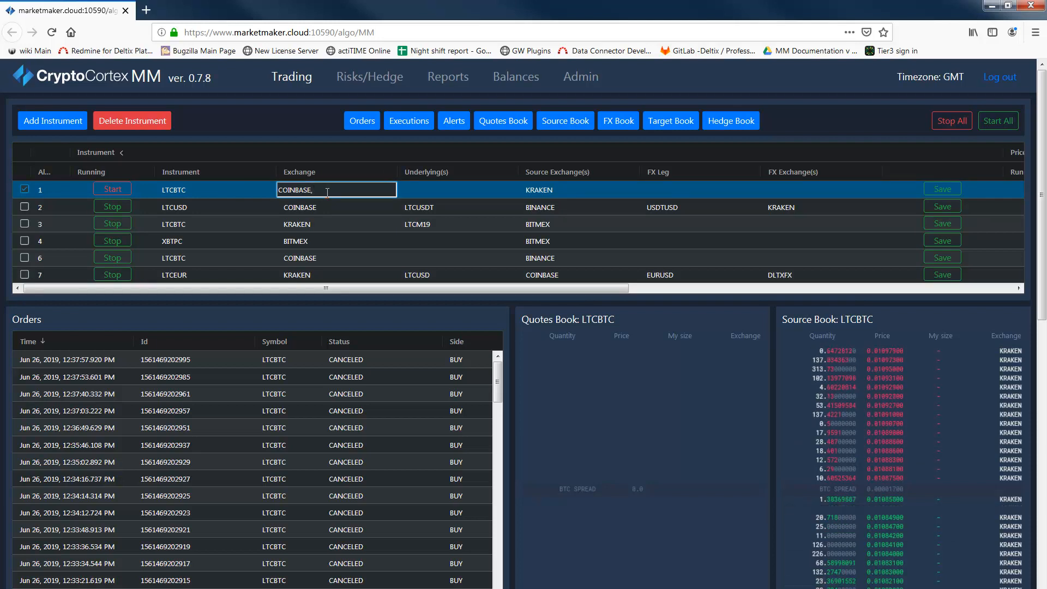
type("KRAKEN")
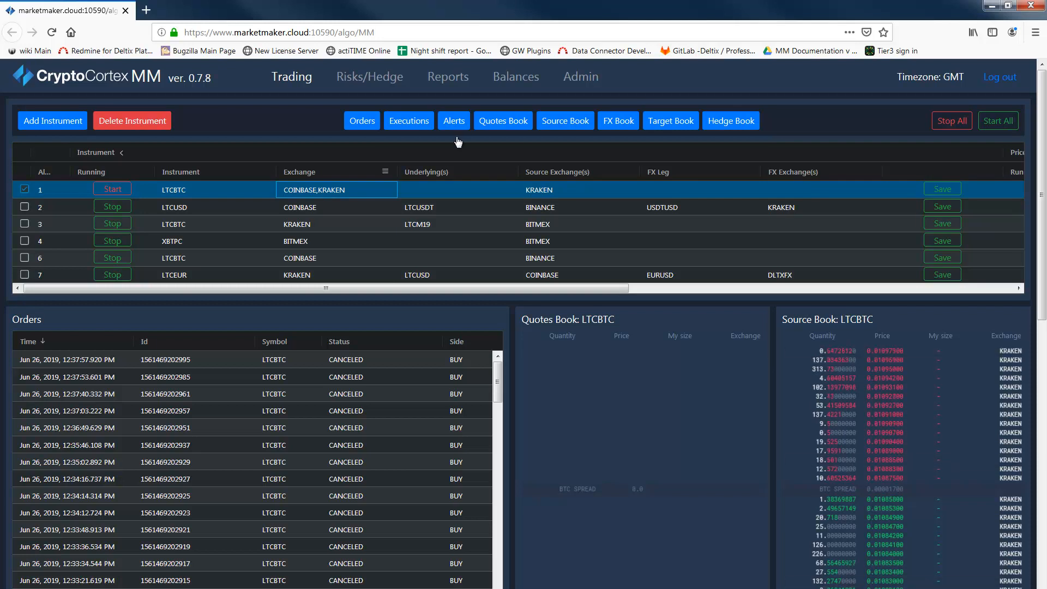
double_click(314, 190)
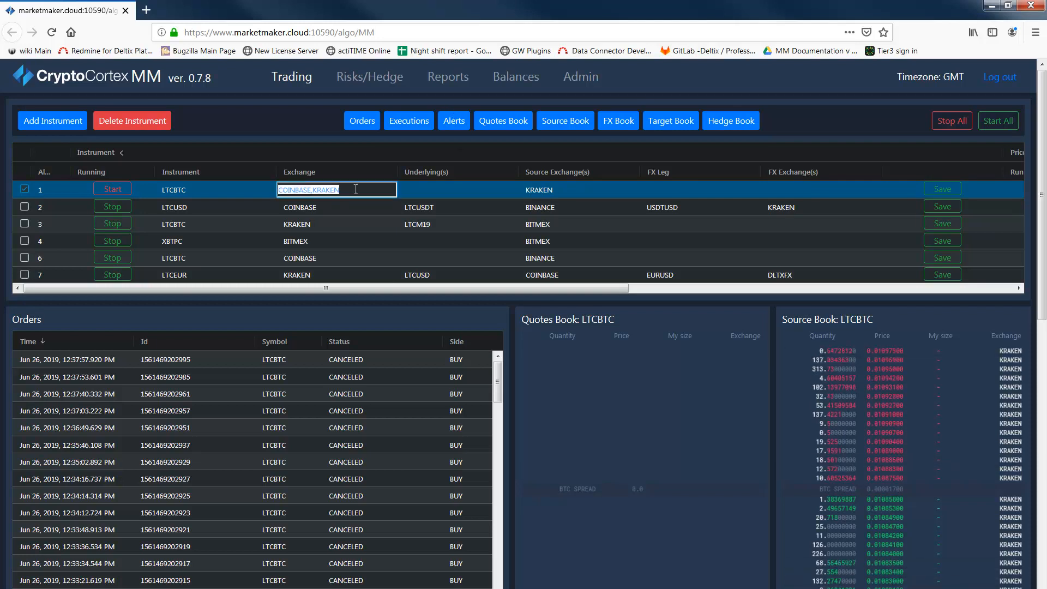
type("COINBASE")
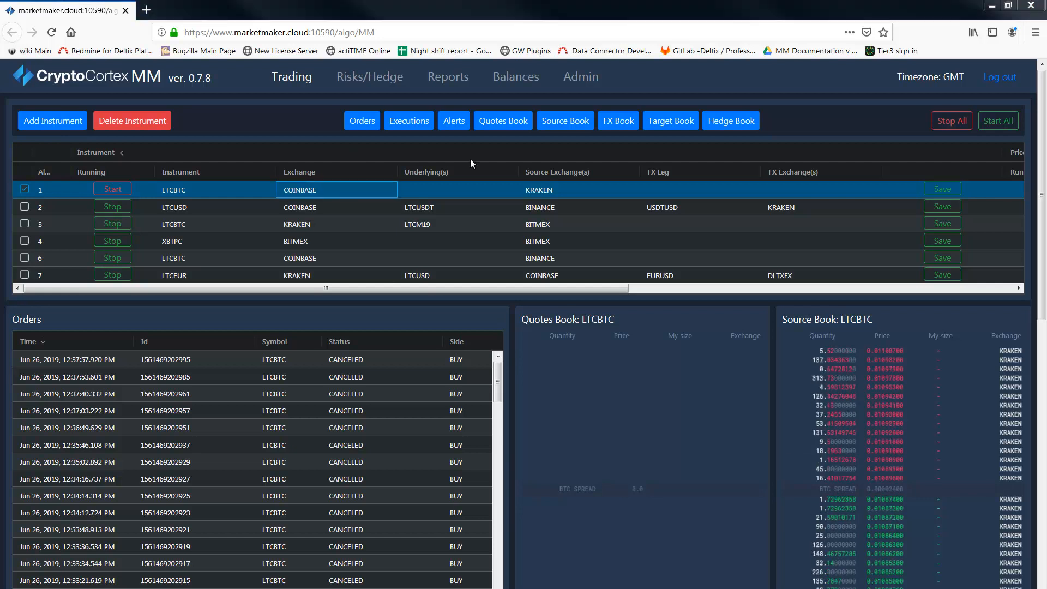
mouse_move(226, 196)
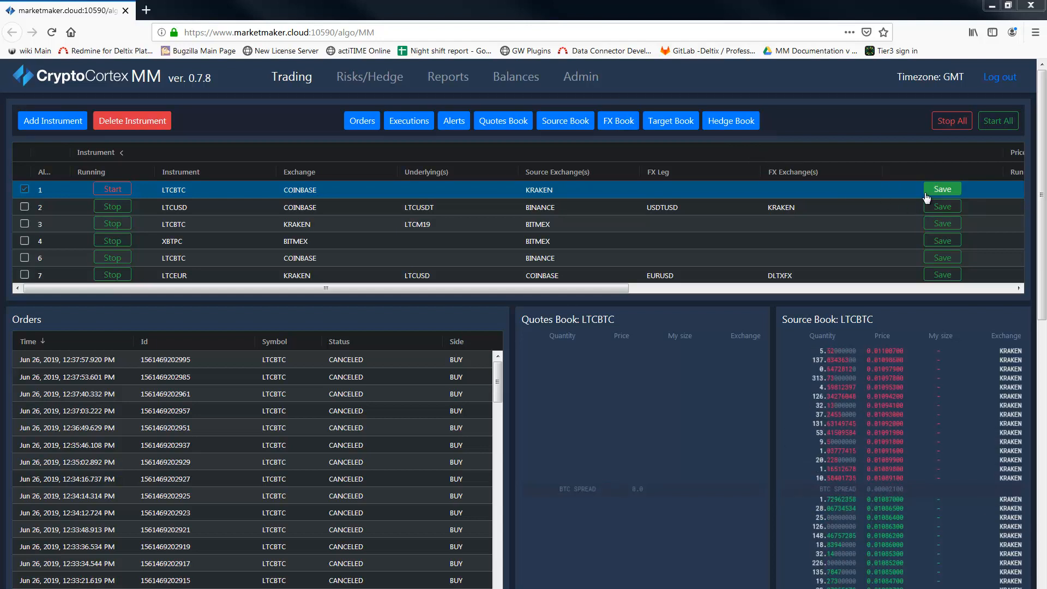
Step: Save the edited LTCBTC instrument row
left_click(941, 189)
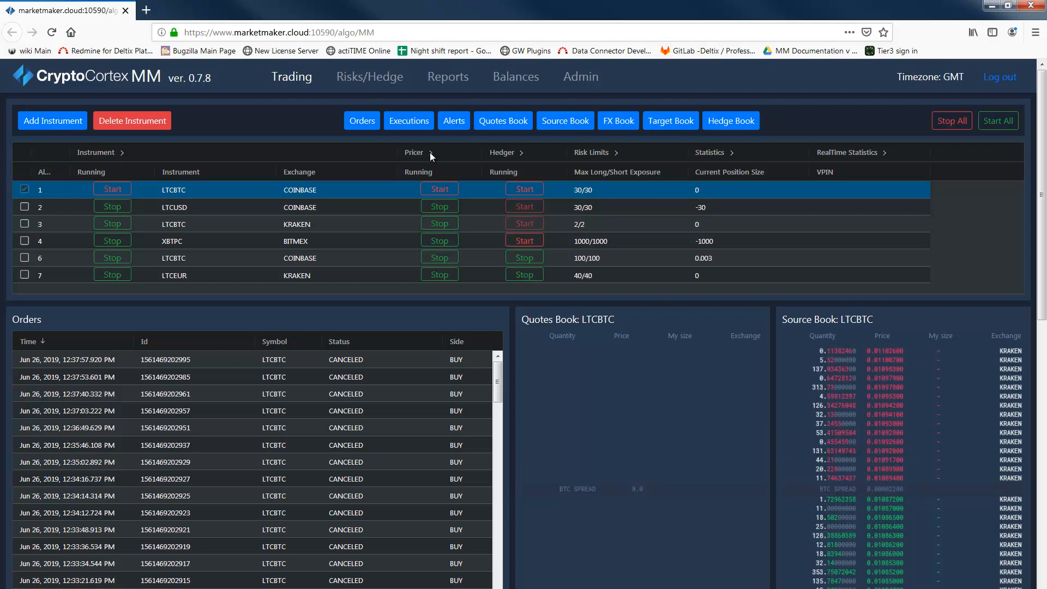
Step: Expand the Pricer settings and select the LTCBTC Source Aggregation cell
left_click(431, 154)
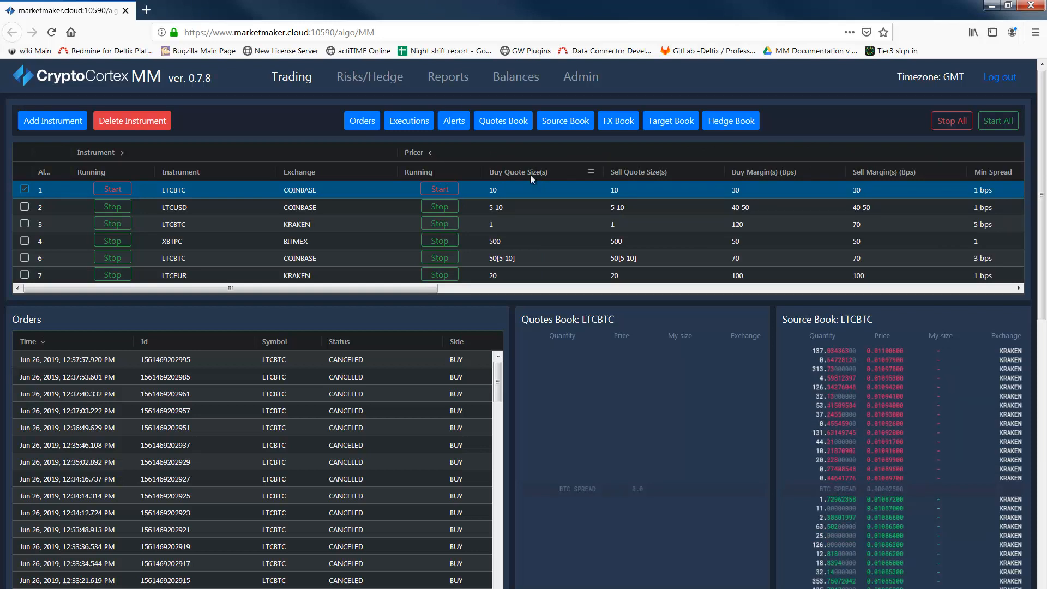
mouse_move(640, 178)
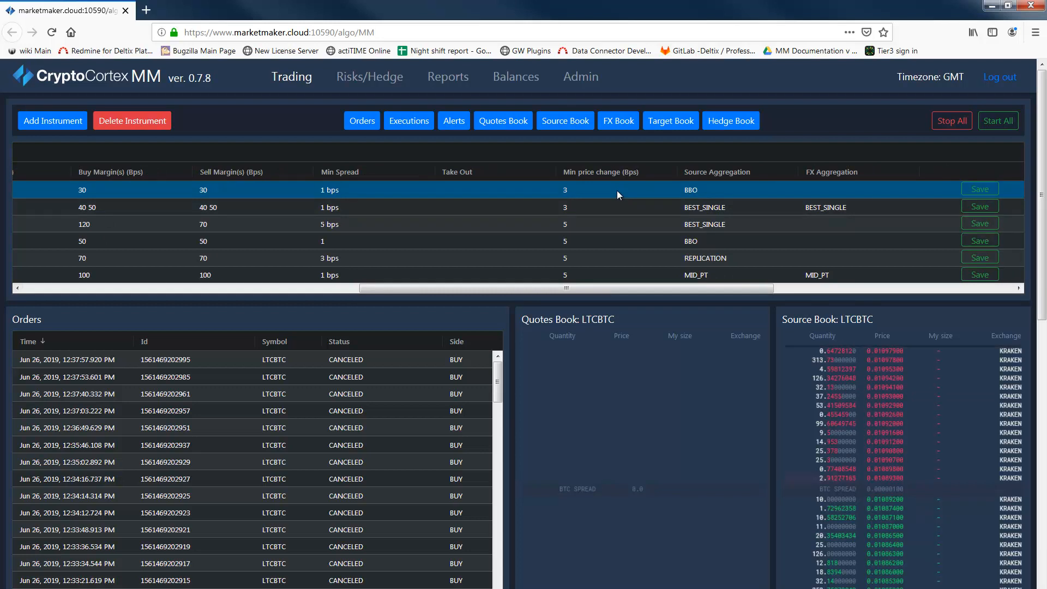
left_click(737, 188)
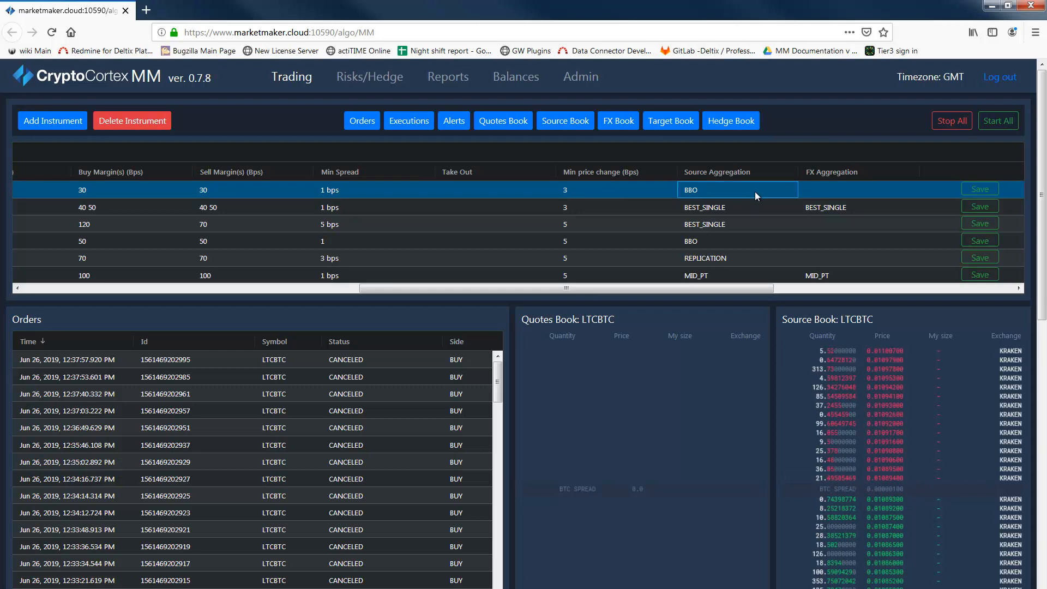
Step: Review the source aggregation choices for LTCBTC and keep BBO
left_click(737, 190)
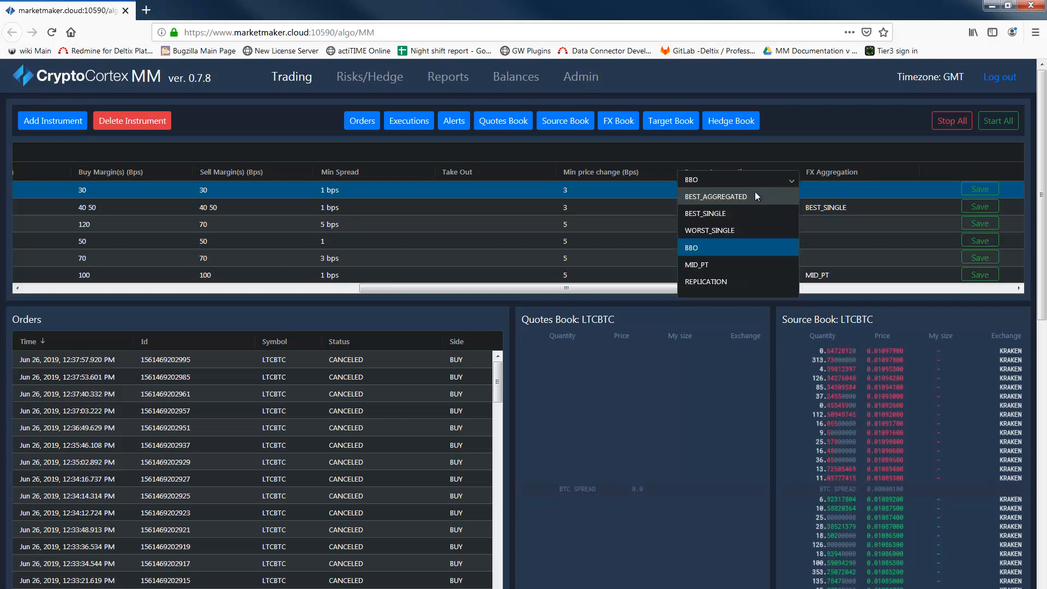
mouse_move(715, 196)
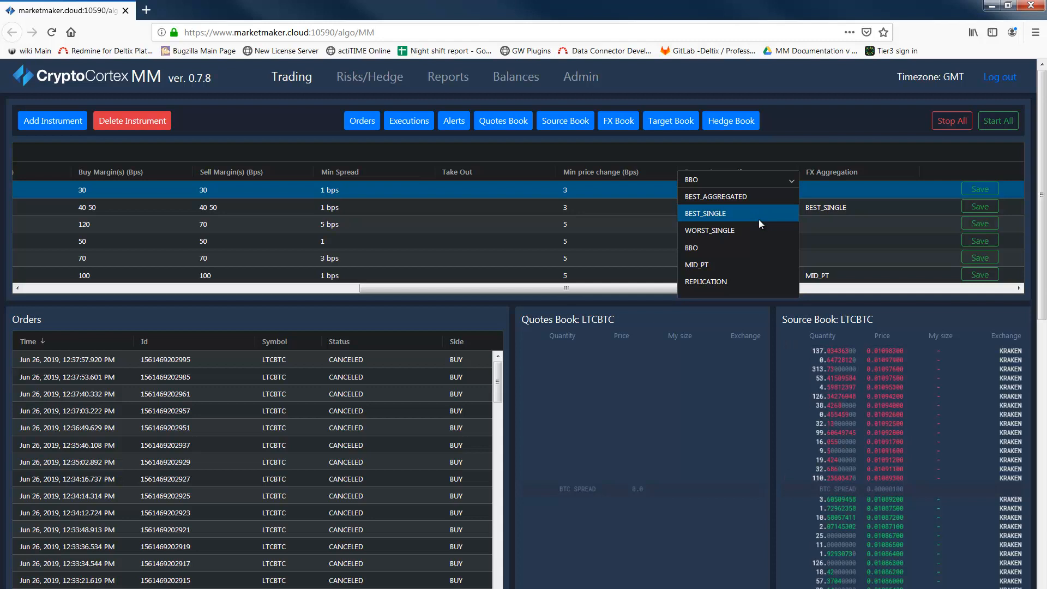
mouse_move(710, 230)
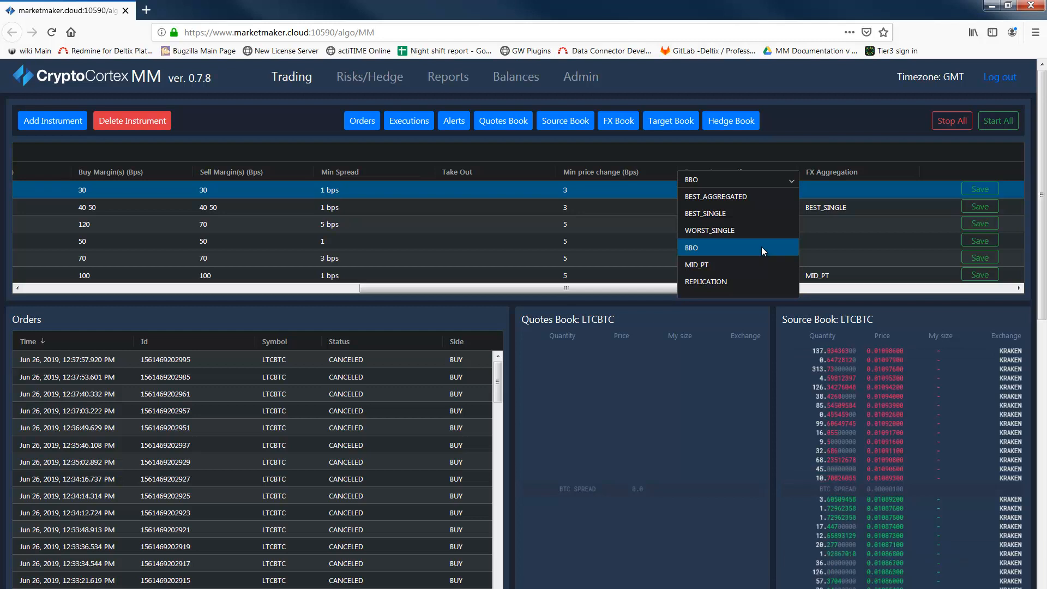
mouse_move(763, 264)
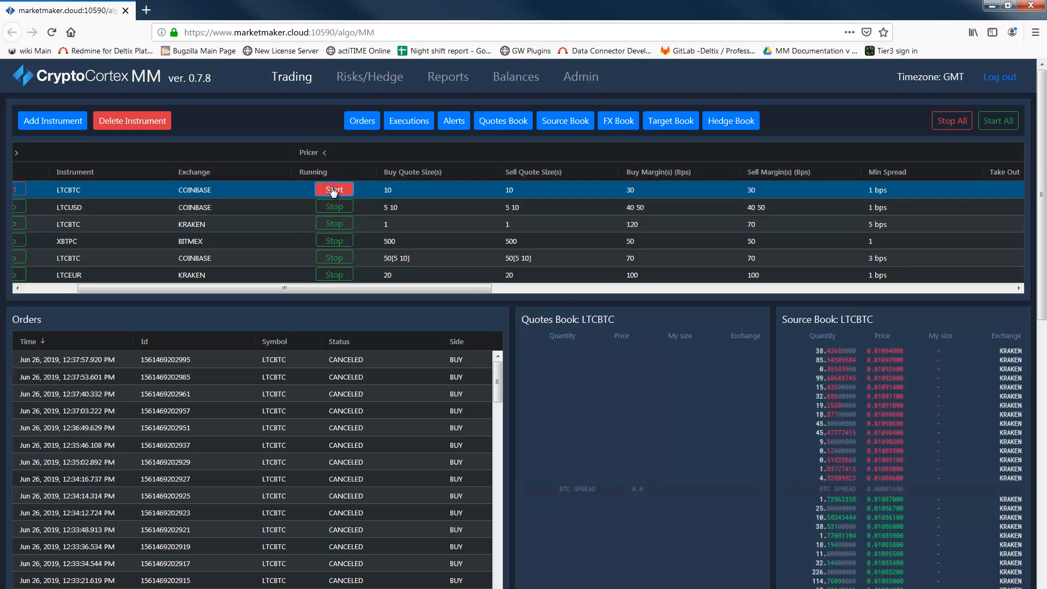
Step: Start the LTCBTC COINBASE pricer so its quotes appear in the book
left_click(334, 189)
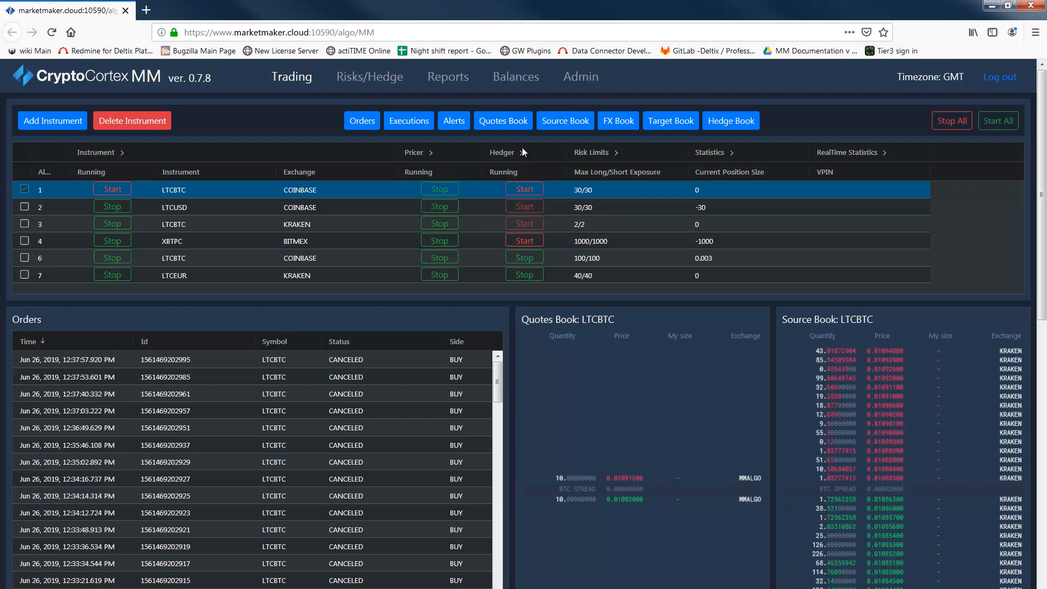
Step: Expand the Hedger settings columns for the instruments
left_click(522, 153)
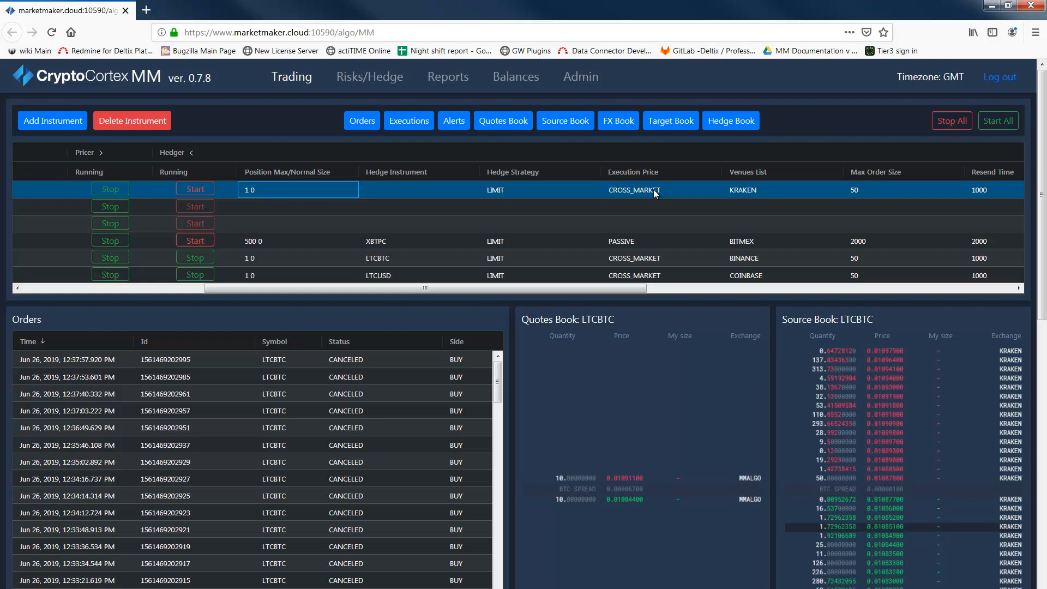
left_click(633, 189)
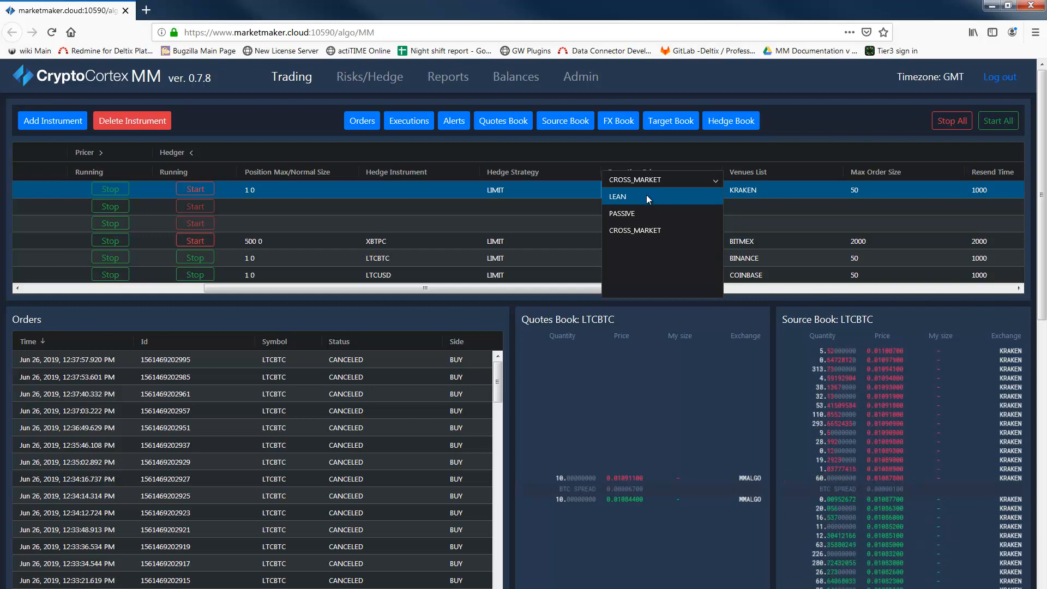
mouse_move(643, 214)
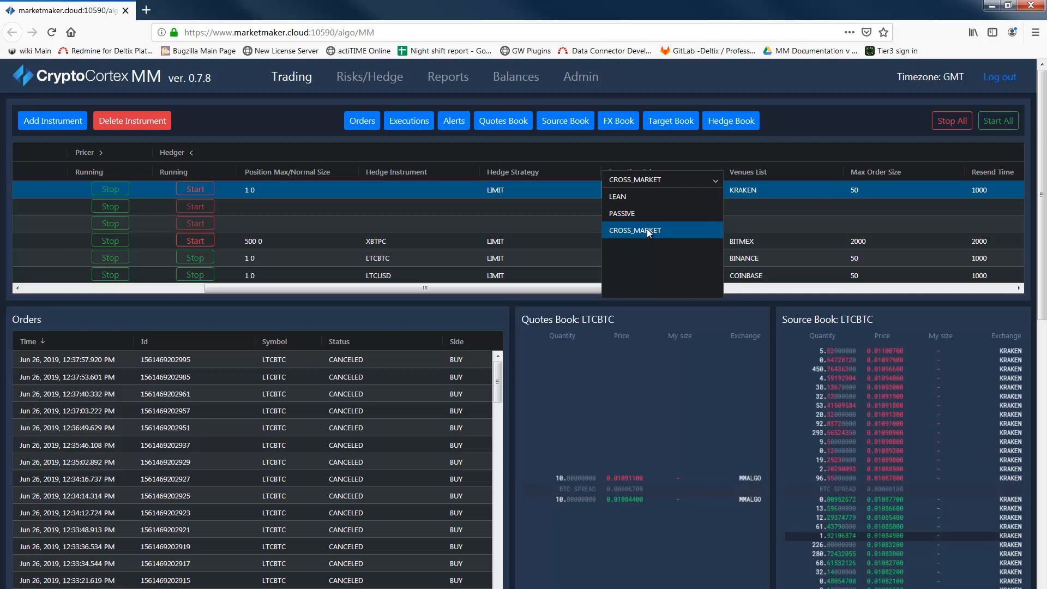
left_click(635, 230)
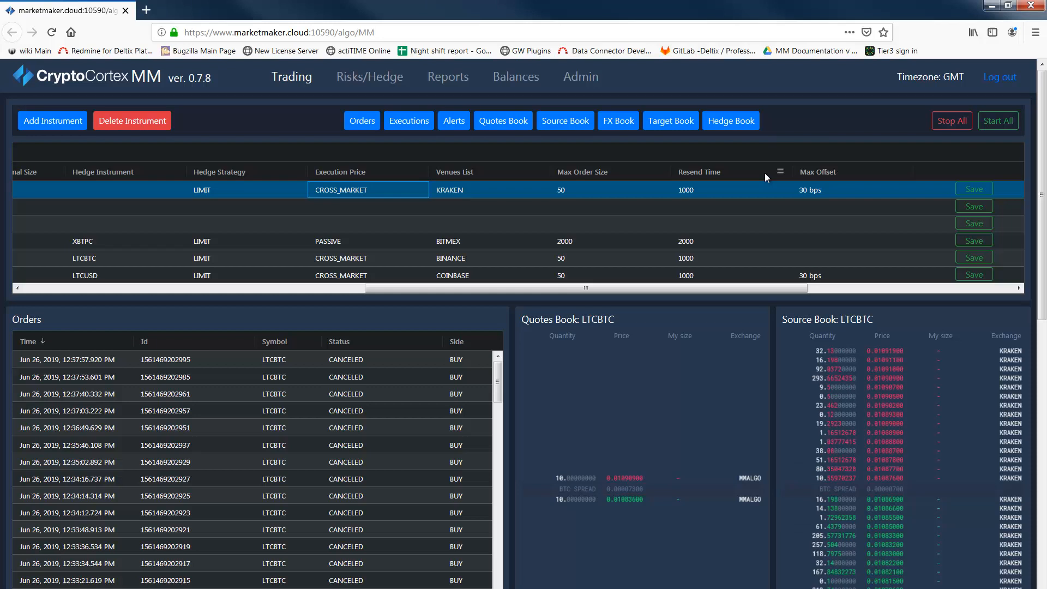
mouse_move(823, 176)
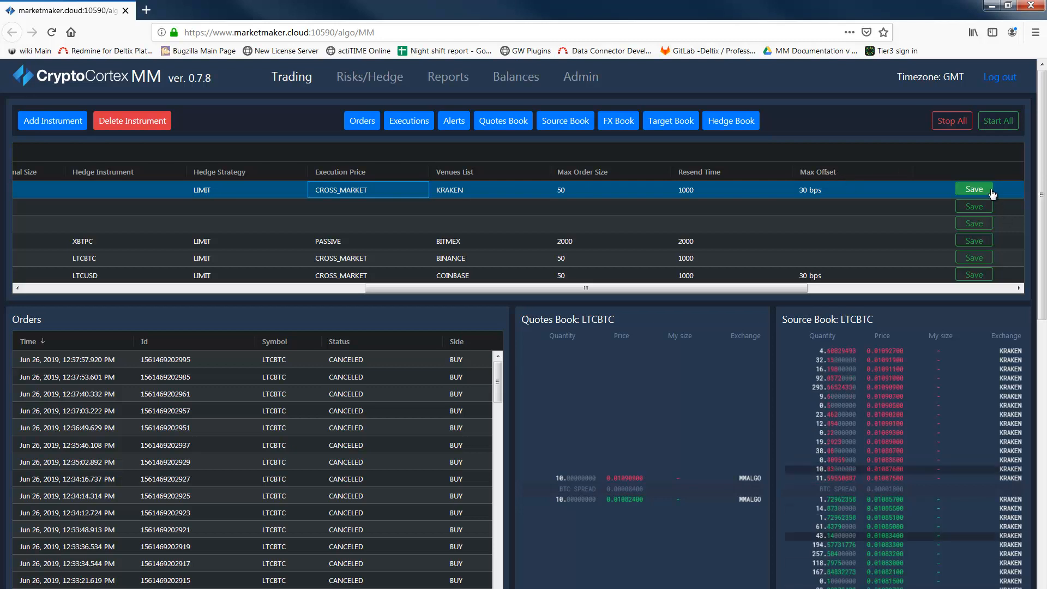
Step: Save the LTCBTC hedger settings and start its hedger running
left_click(973, 189)
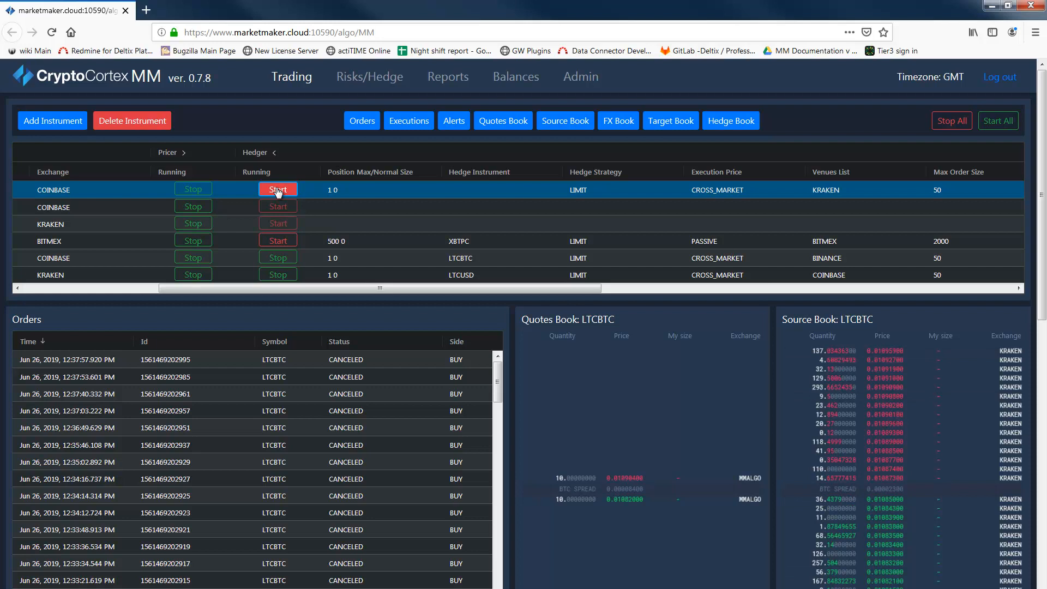
left_click(277, 190)
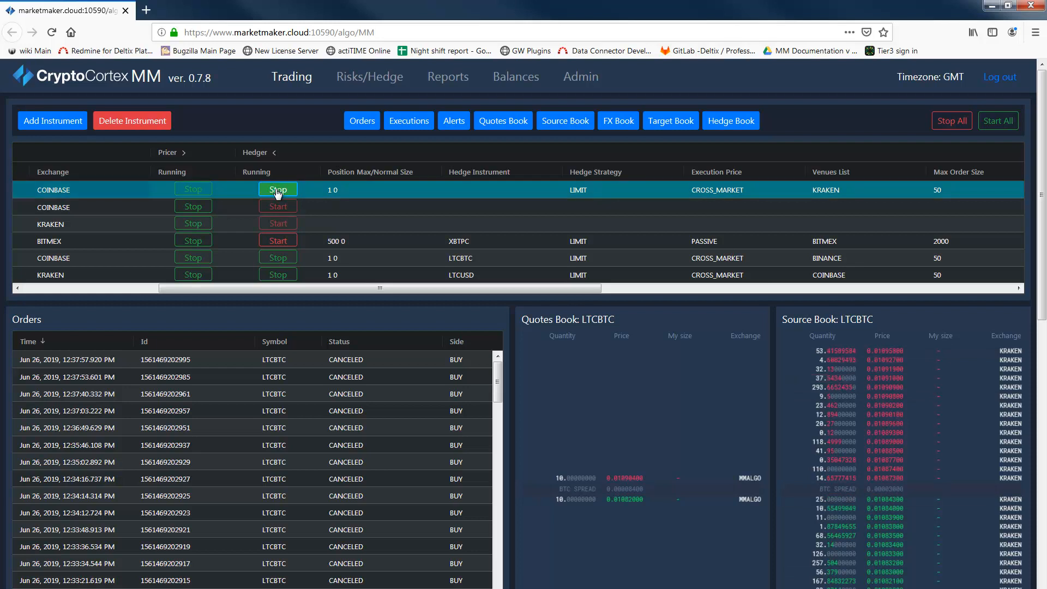
scroll("down", 3)
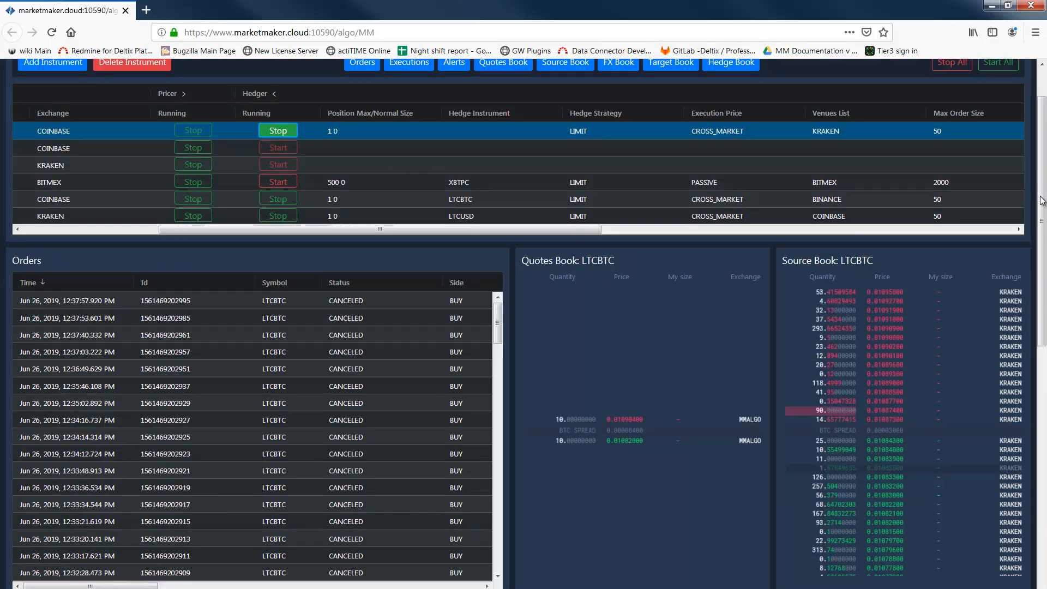
scroll("down", 3)
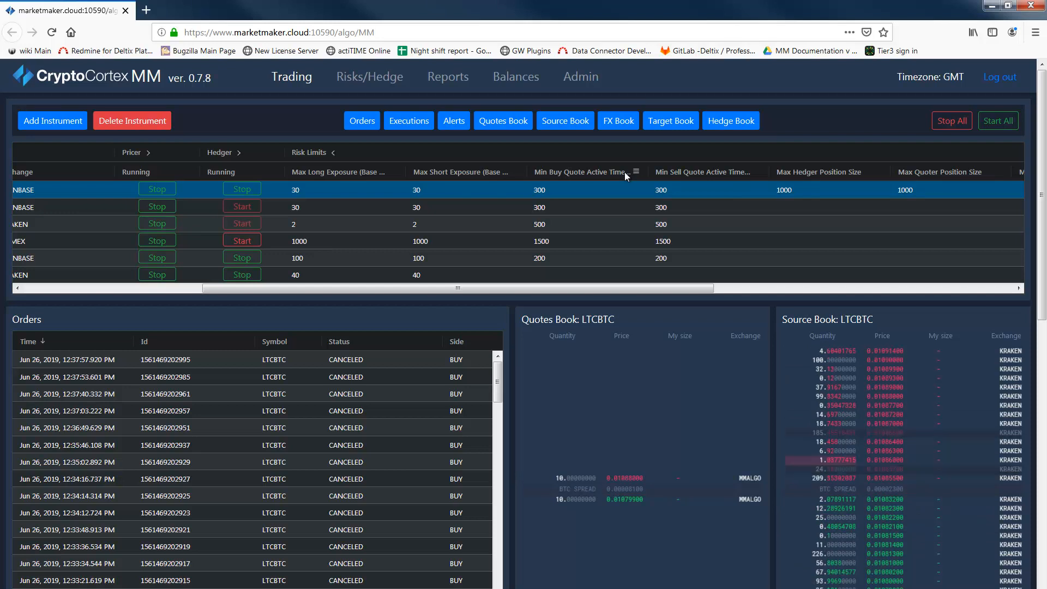
Step: Scroll across the LTCBTC risk-limit columns, then collapse back to the overview
left_click_drag(457, 288, 594, 288)
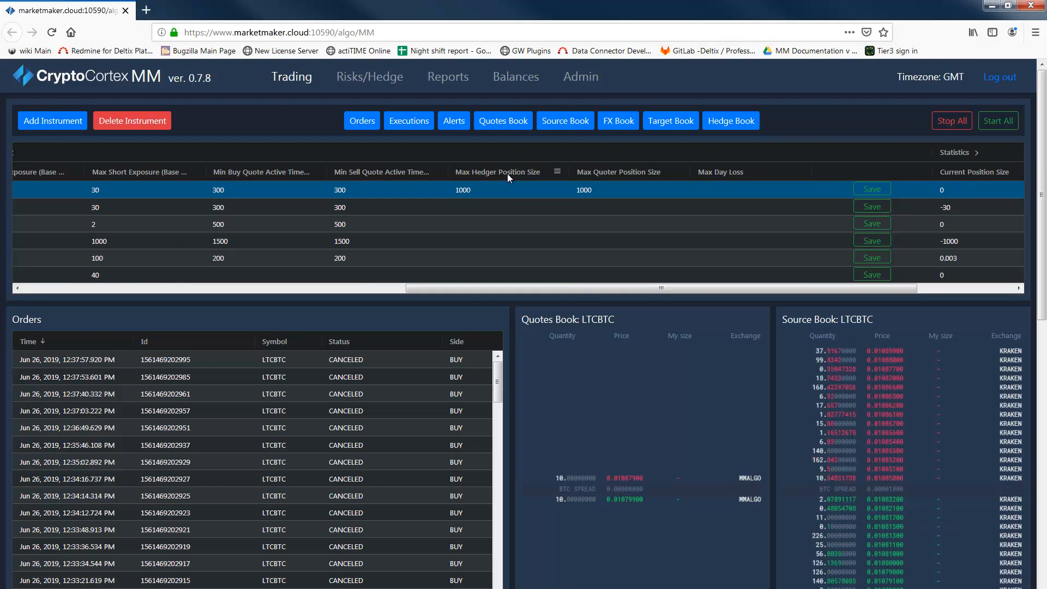
mouse_move(513, 177)
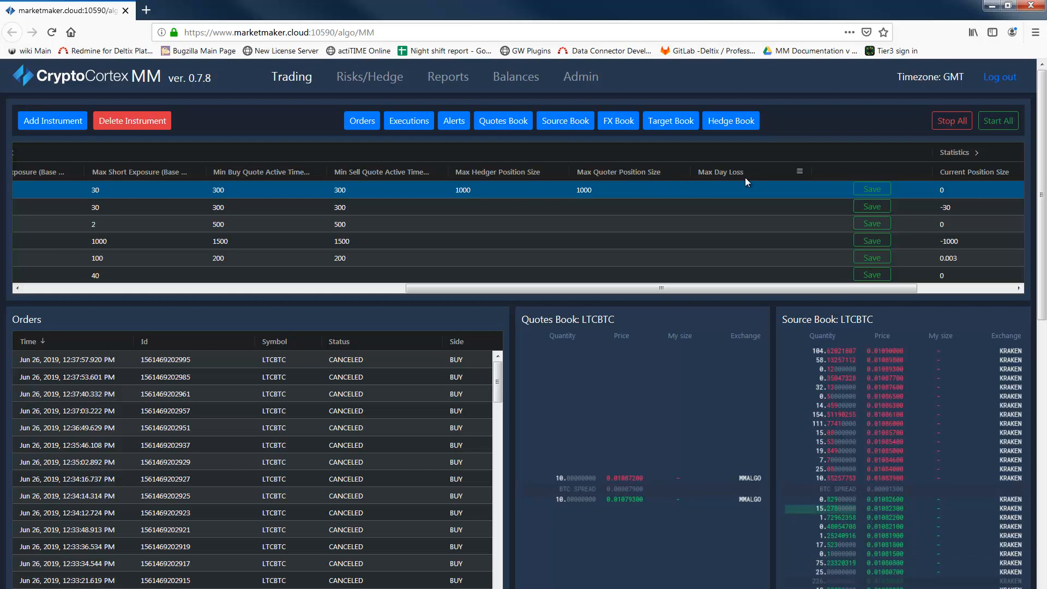
left_click(871, 189)
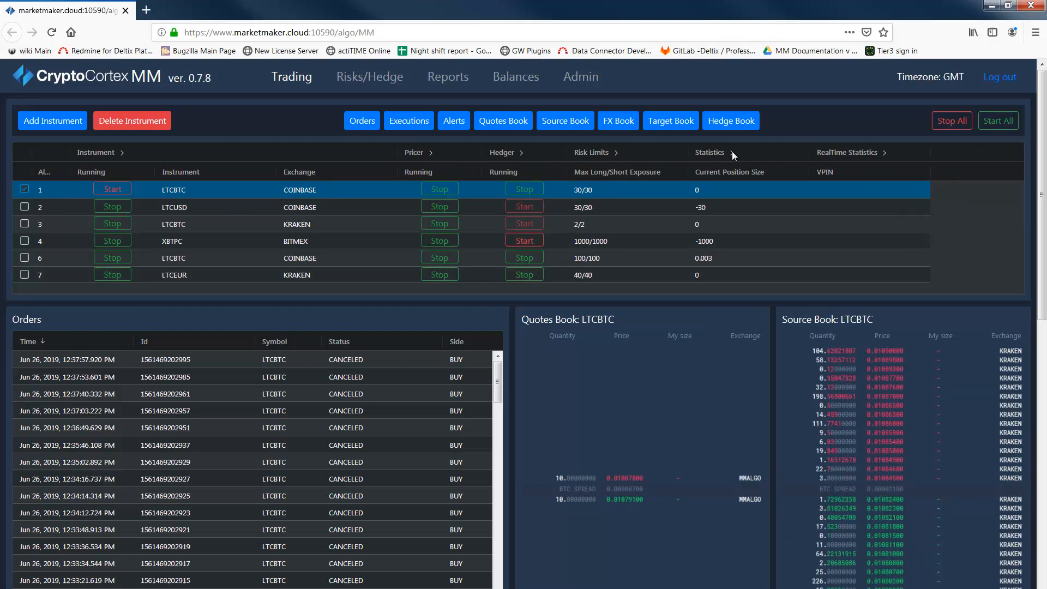
Step: Expand the Statistics column group for all instruments
left_click(847, 153)
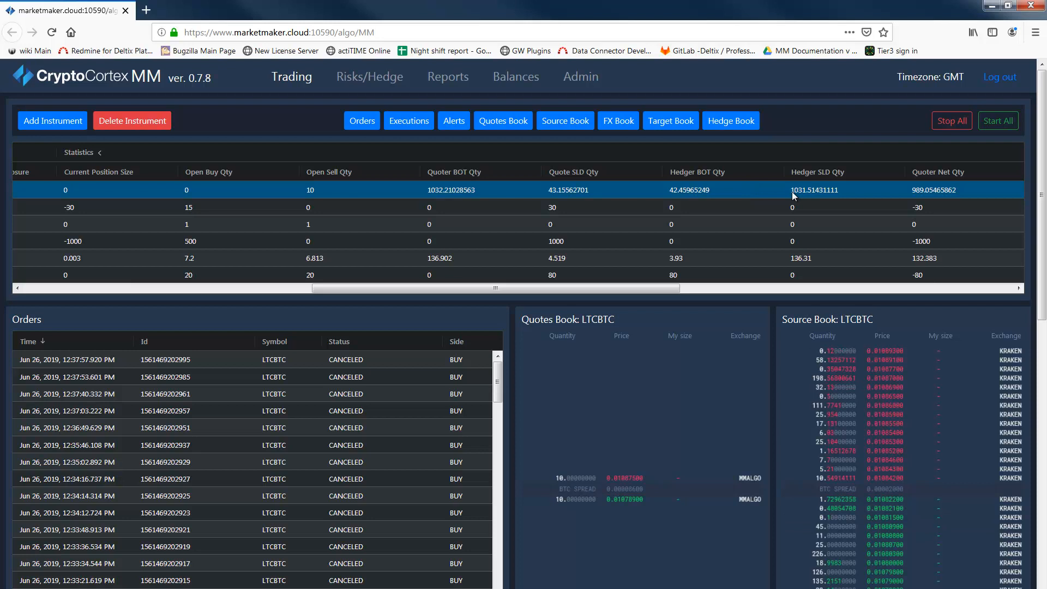
Step: Scroll across the LTCBTC statistics to quoter net and hedger net quantities
left_click_drag(494, 288, 724, 288)
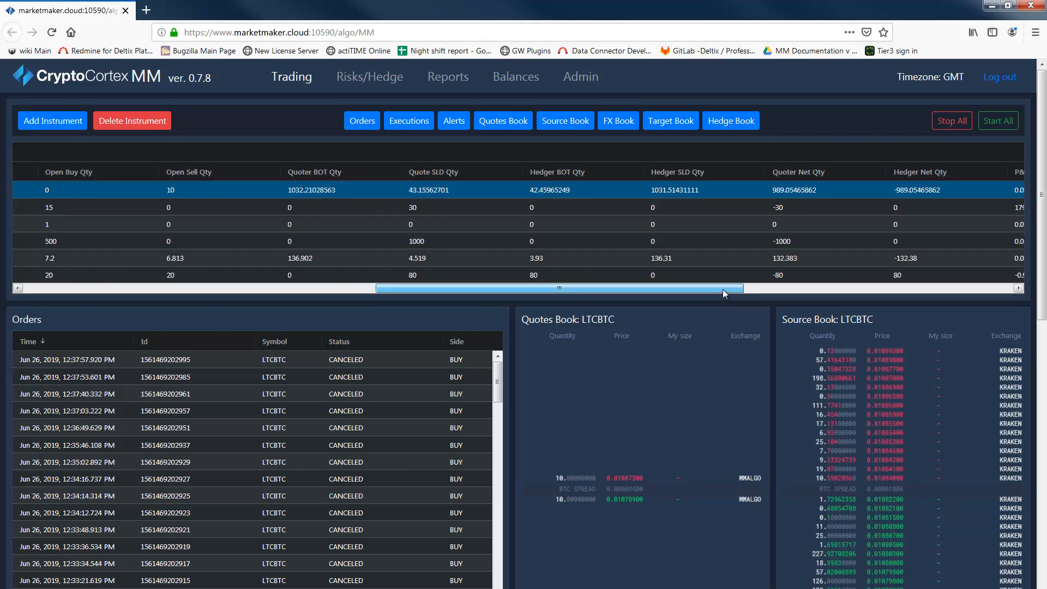